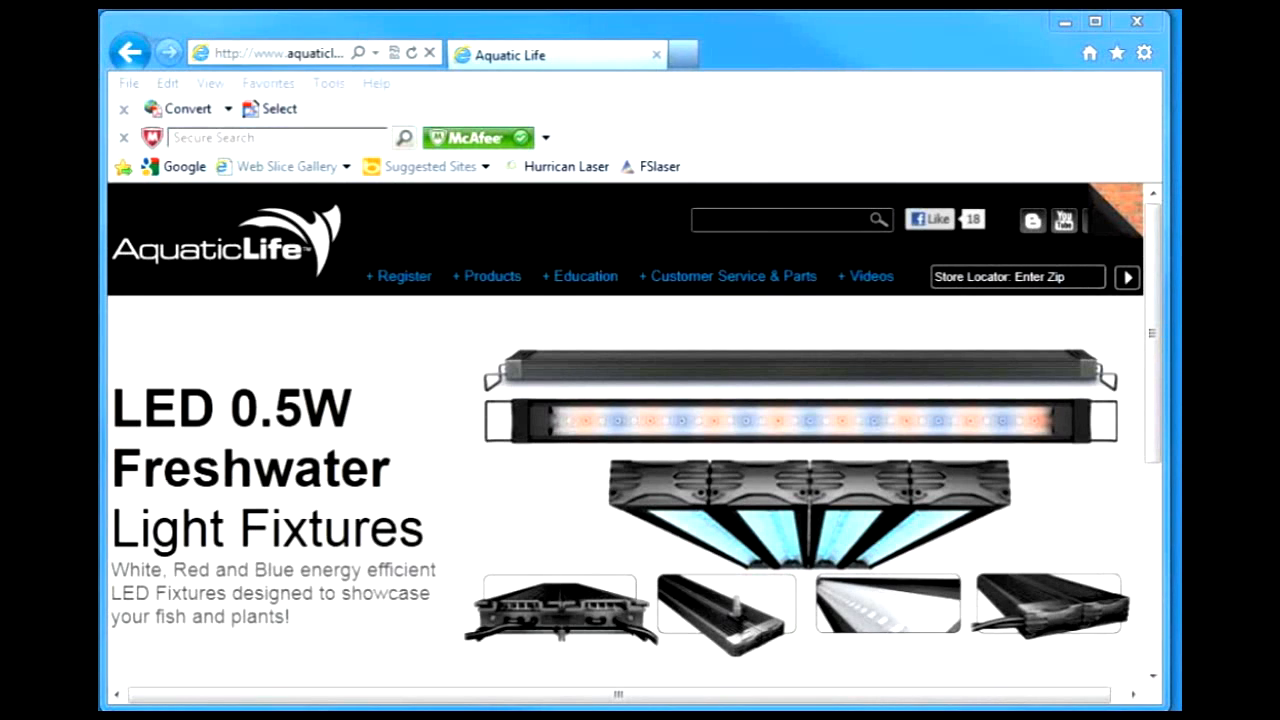
Navigate from the Products light-fixture categories to the LED 3.0W Marine fixture page
click(488, 276)
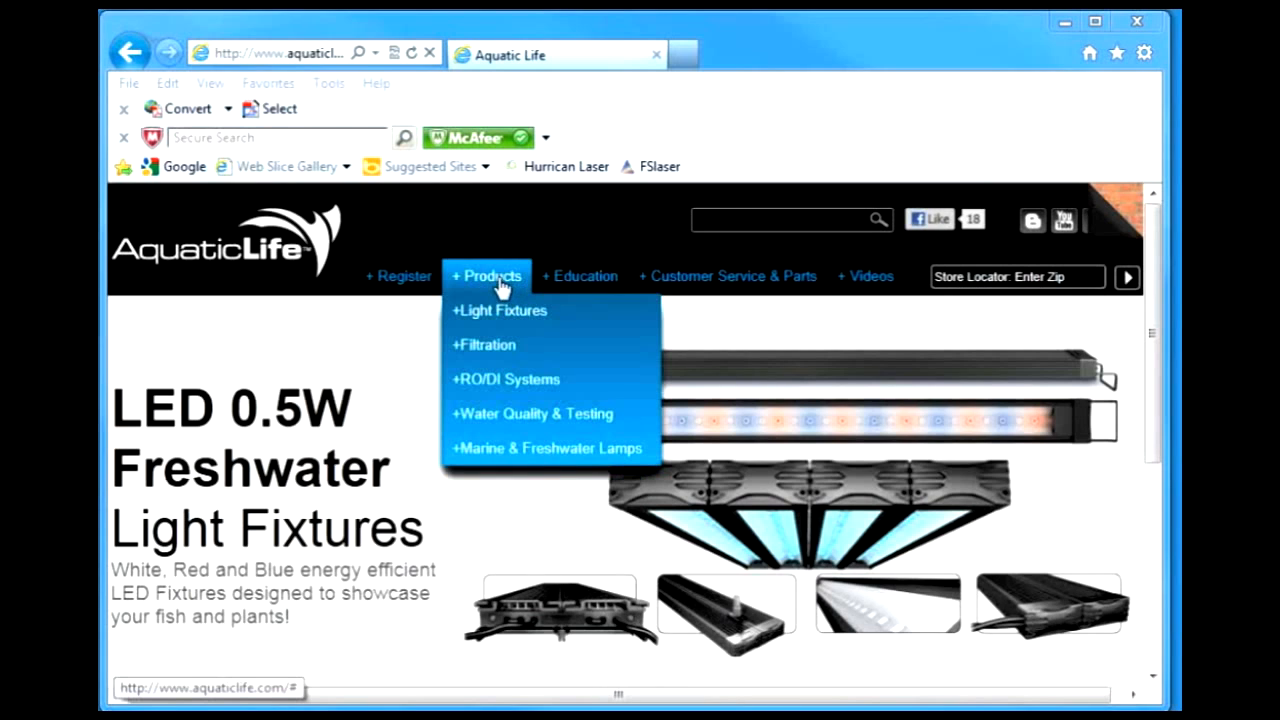
mouse_move(500, 310)
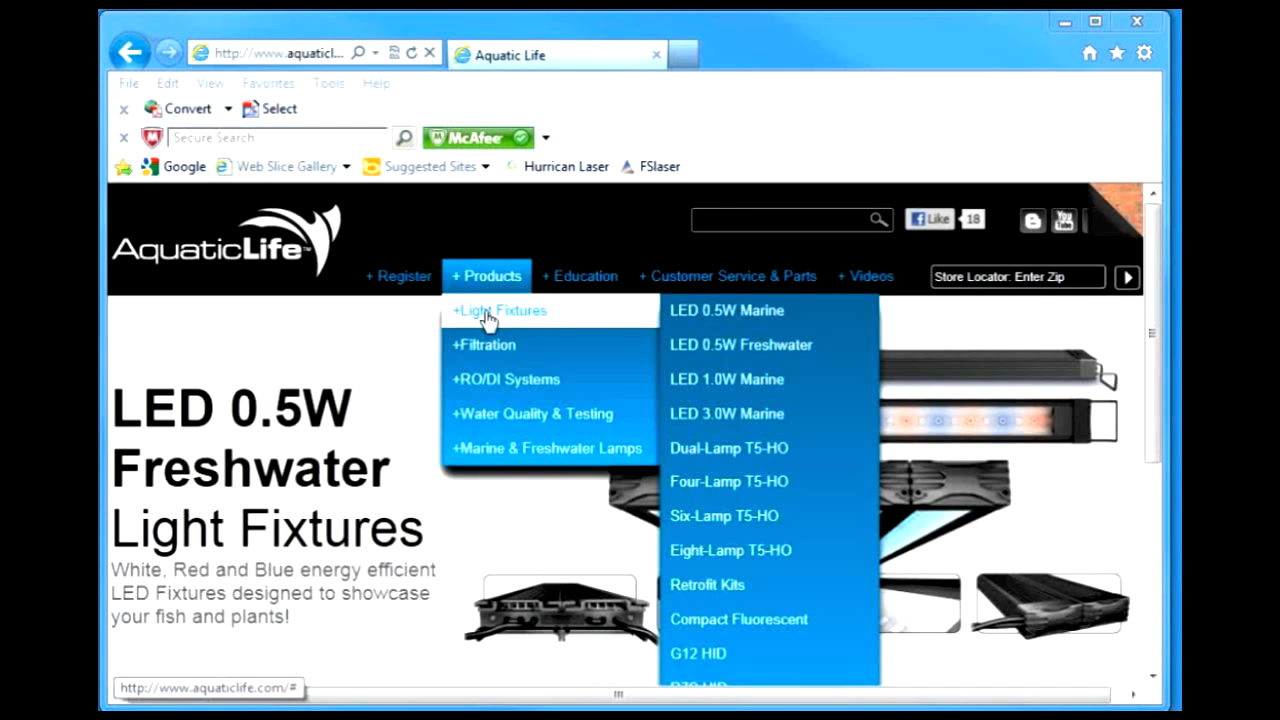
mouse_move(714, 414)
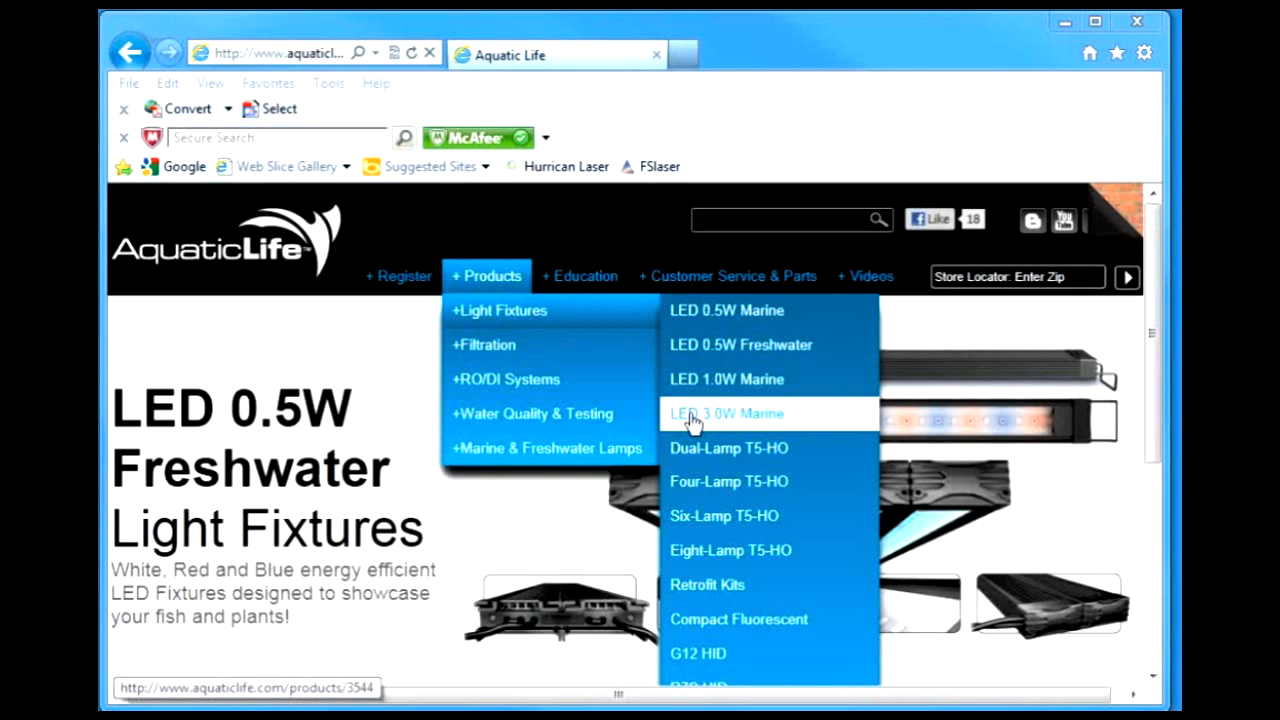
click(726, 412)
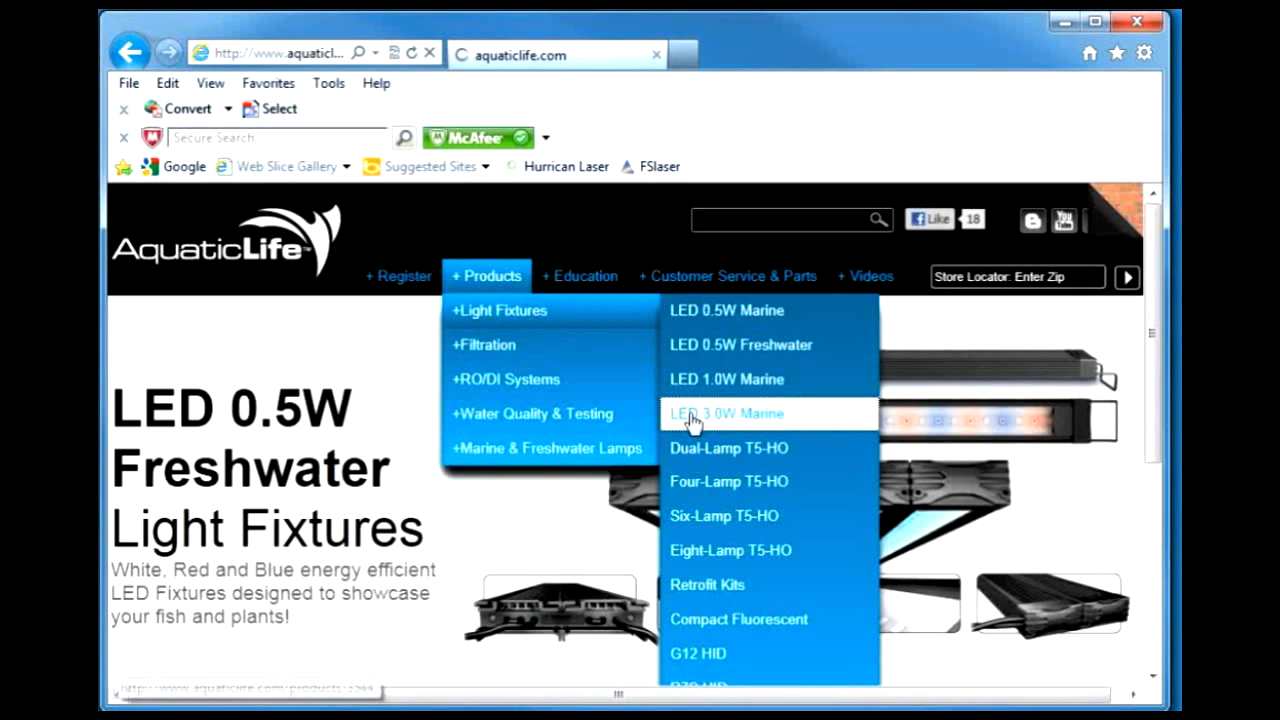
Reach the Expert Series Lighting Profiles page via Trace Profile Downloads in the left menu
click(726, 412)
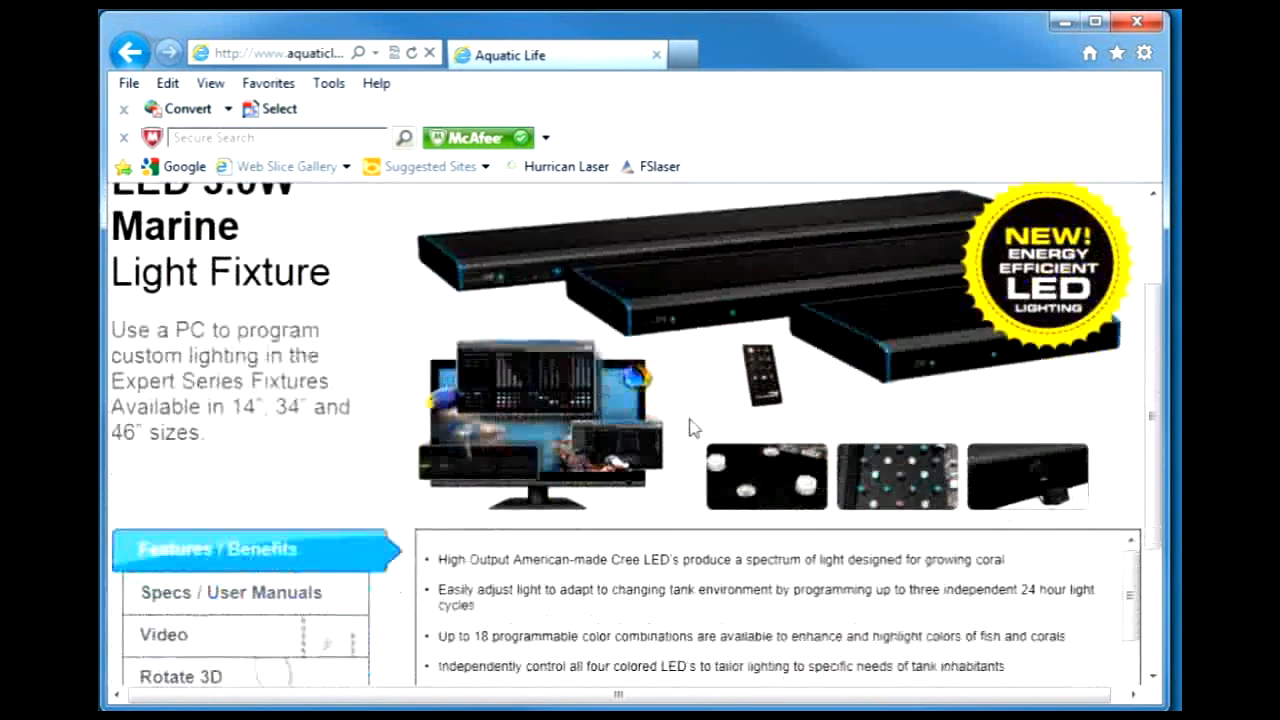
scroll(down, 3)
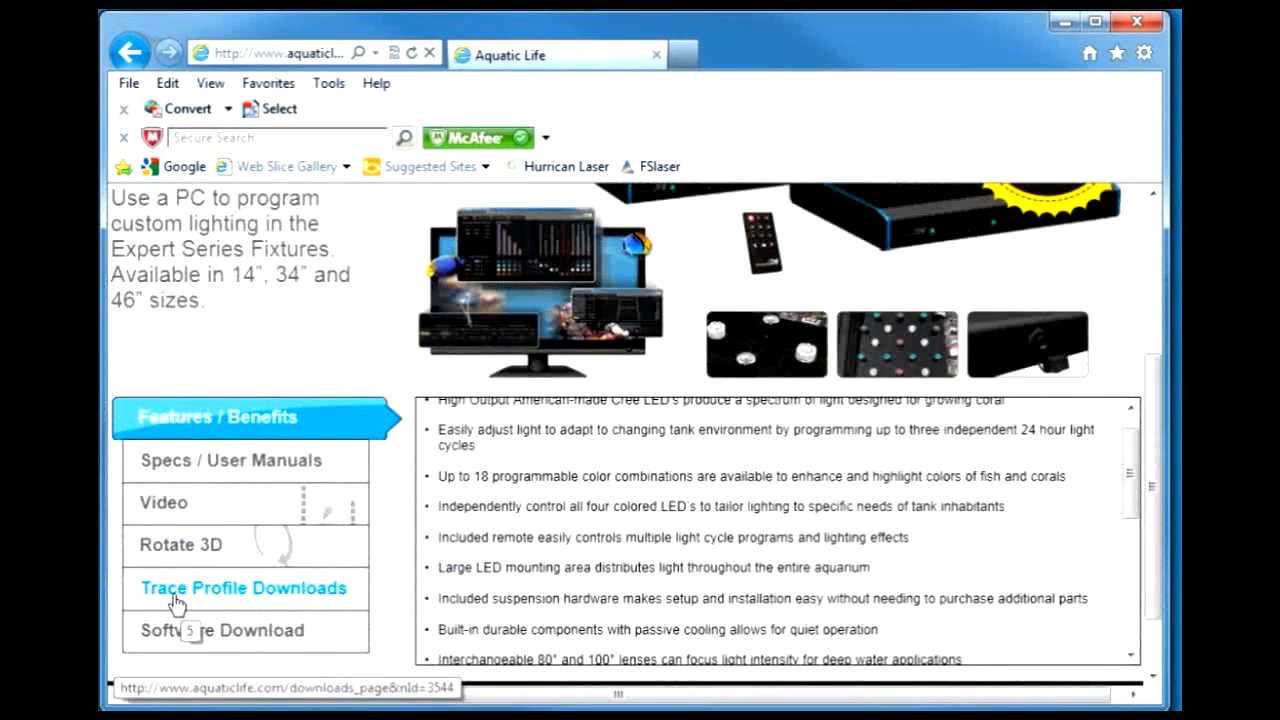
click(244, 588)
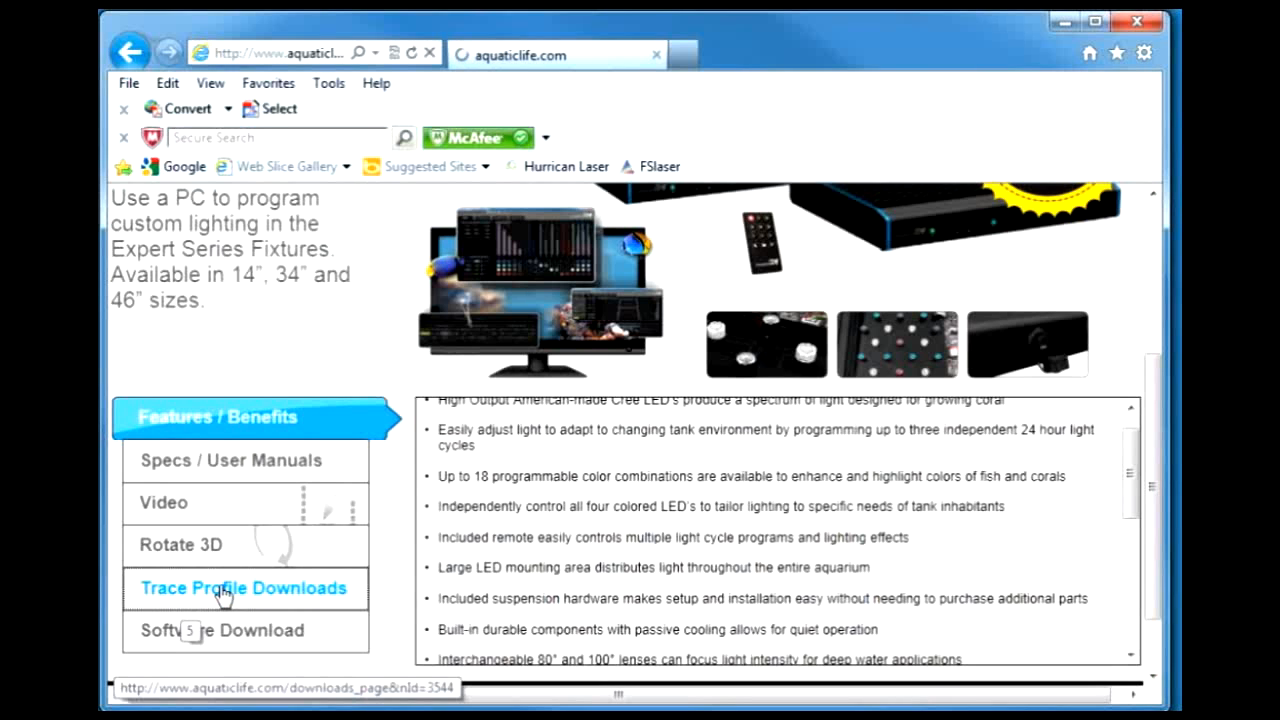
click(240, 588)
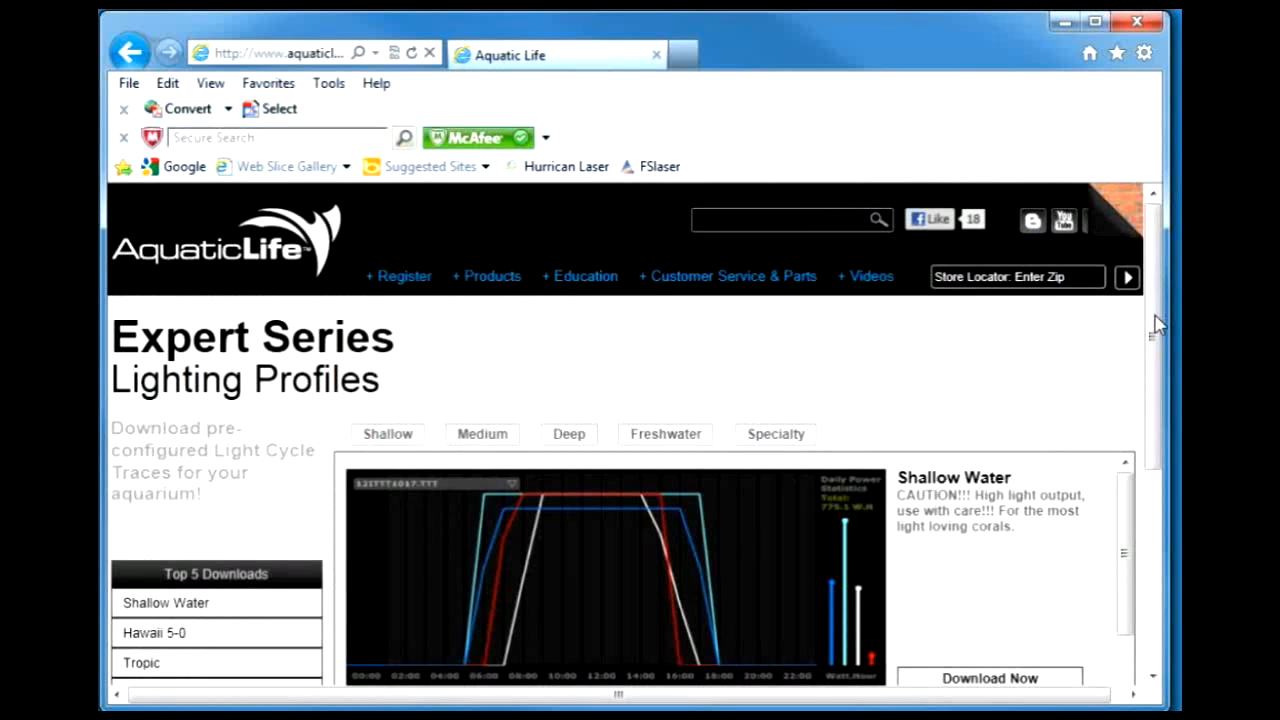
Show the Medium profile category, listing Tropic and Moonlight Delight
scroll(down, 3)
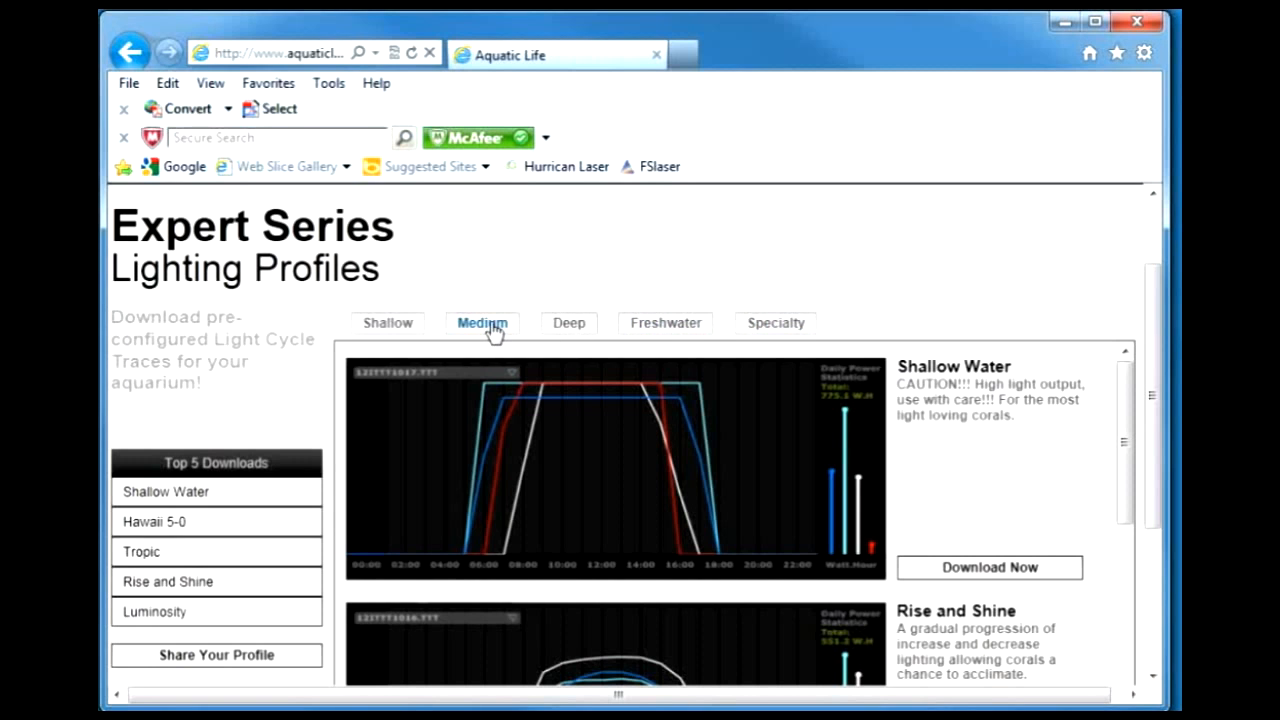
click(482, 322)
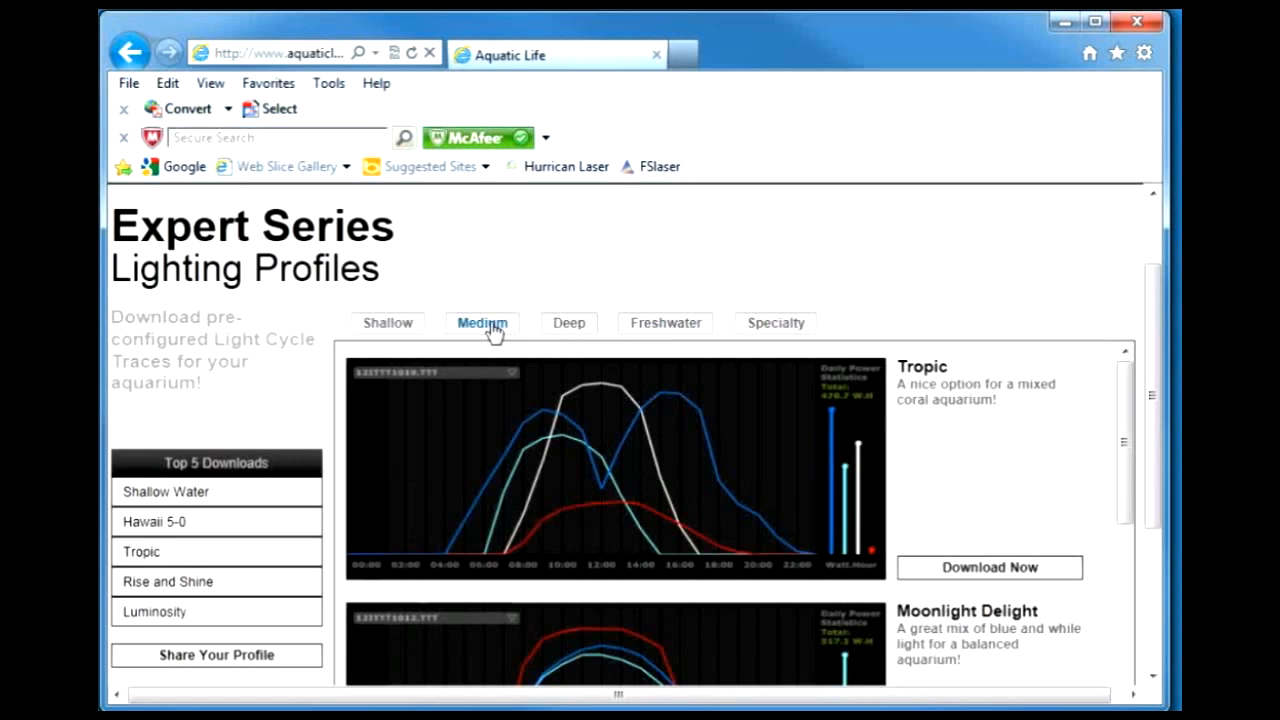
mouse_move(432, 400)
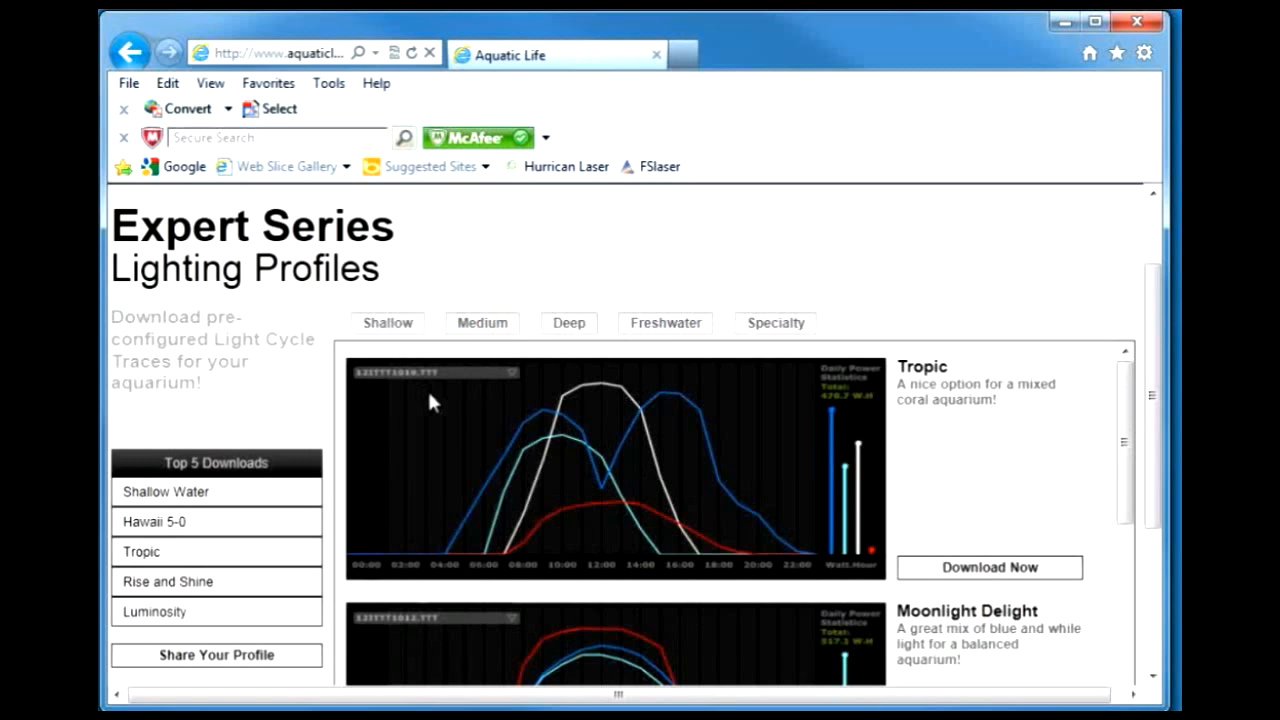
mouse_move(972, 578)
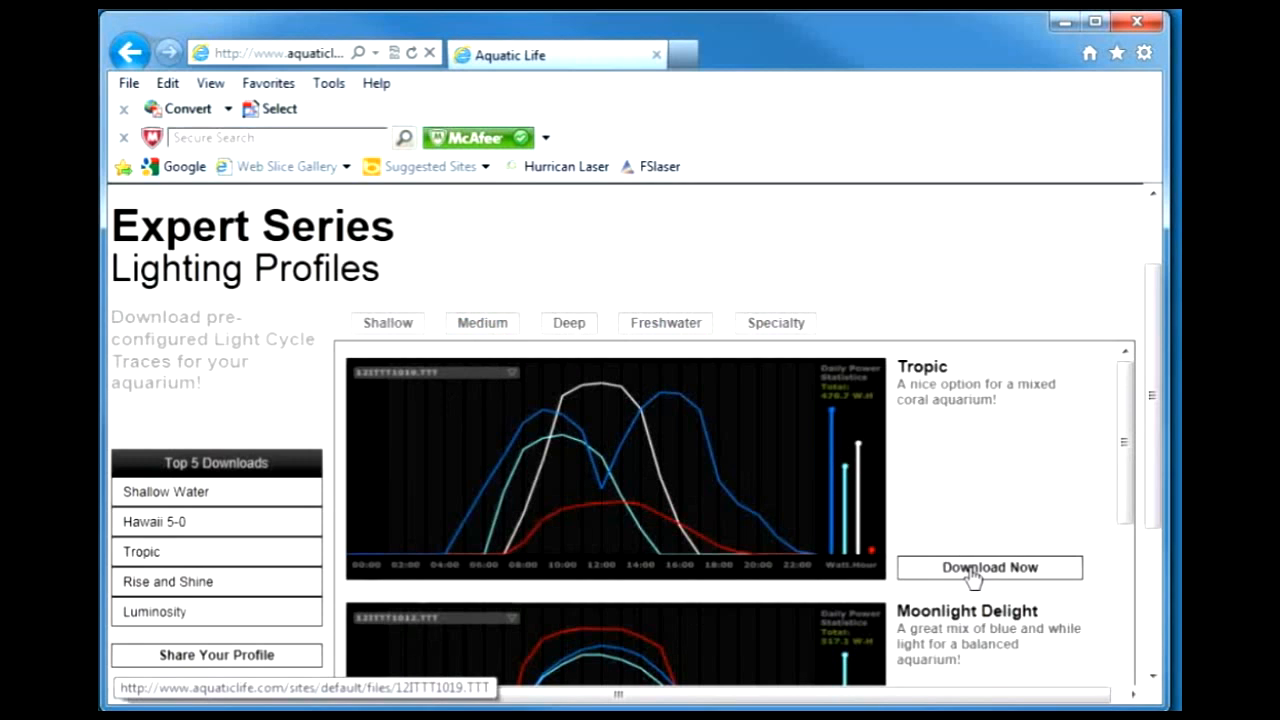
Save the Tropic trace 12ITTT1019.TTT to disk and bring up T-Time's Auto schedule
click(988, 568)
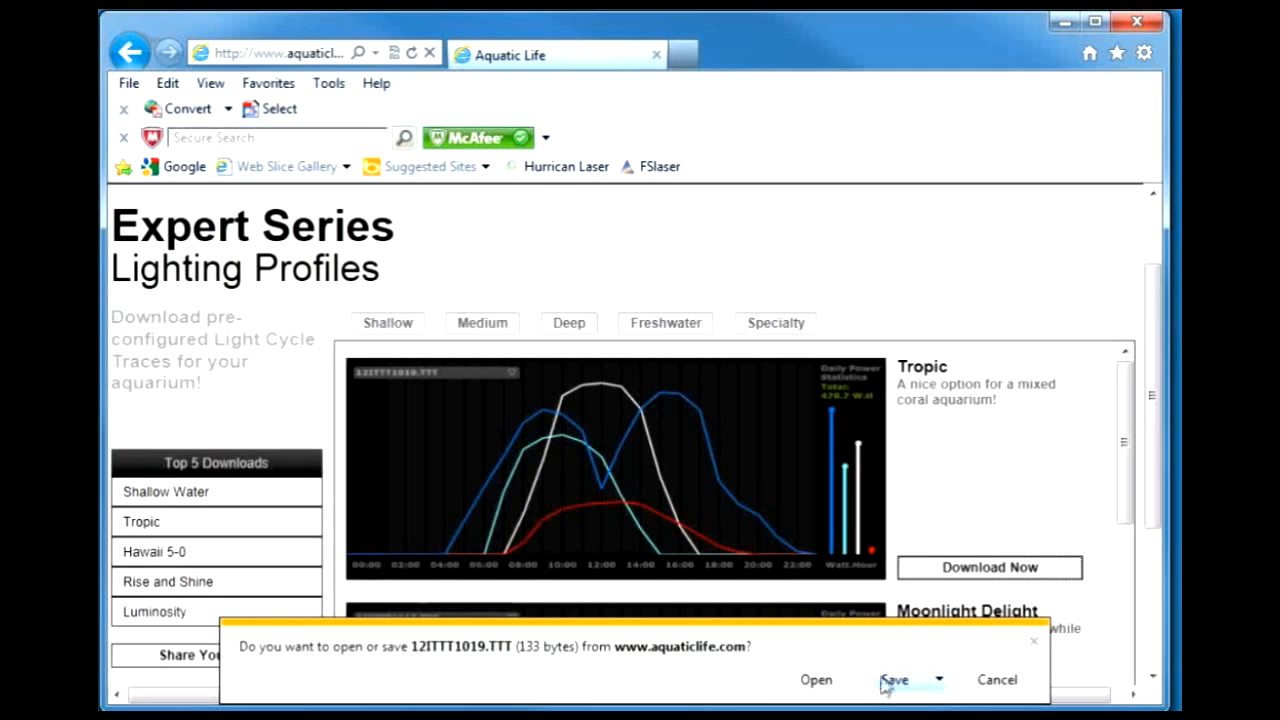
click(894, 680)
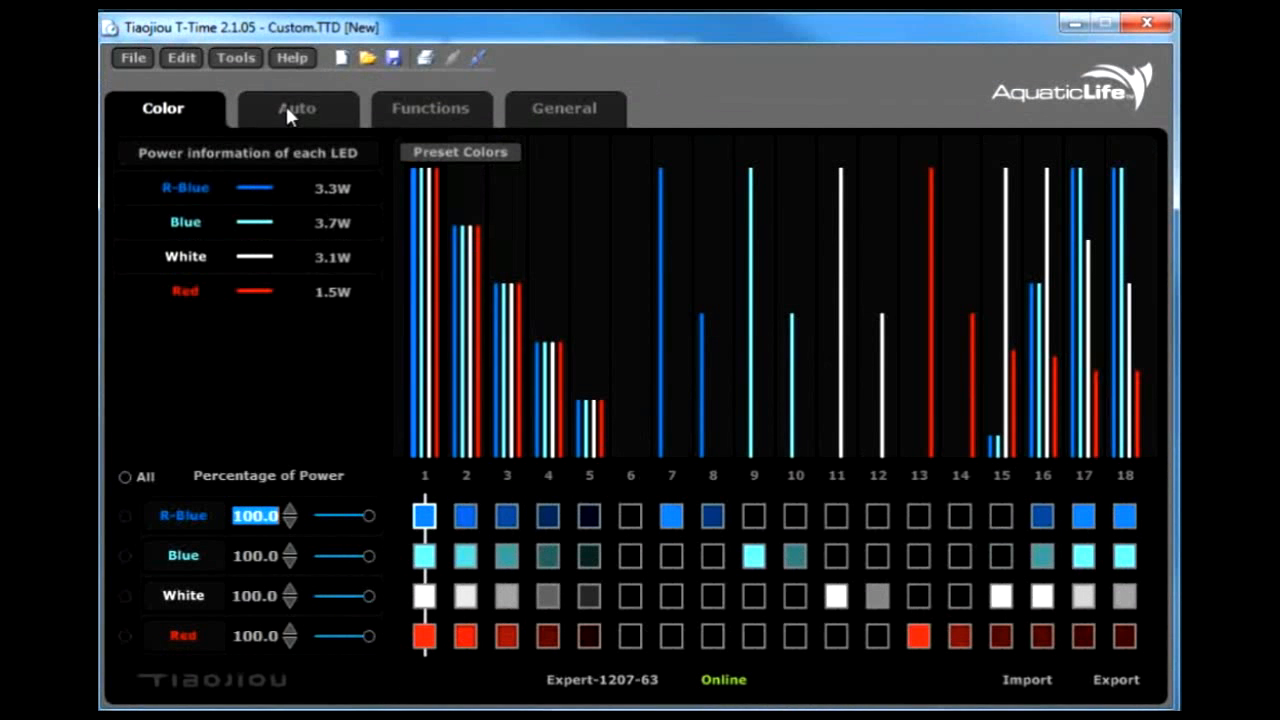
click(296, 108)
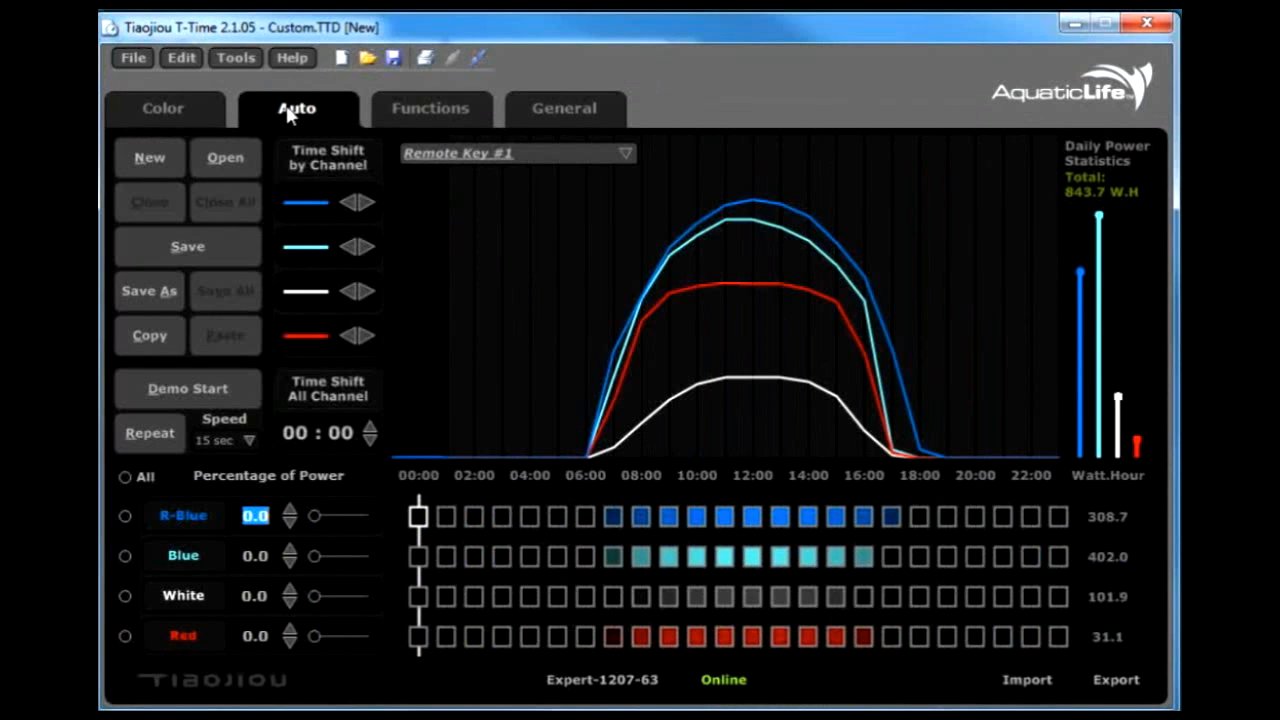
mouse_move(224, 156)
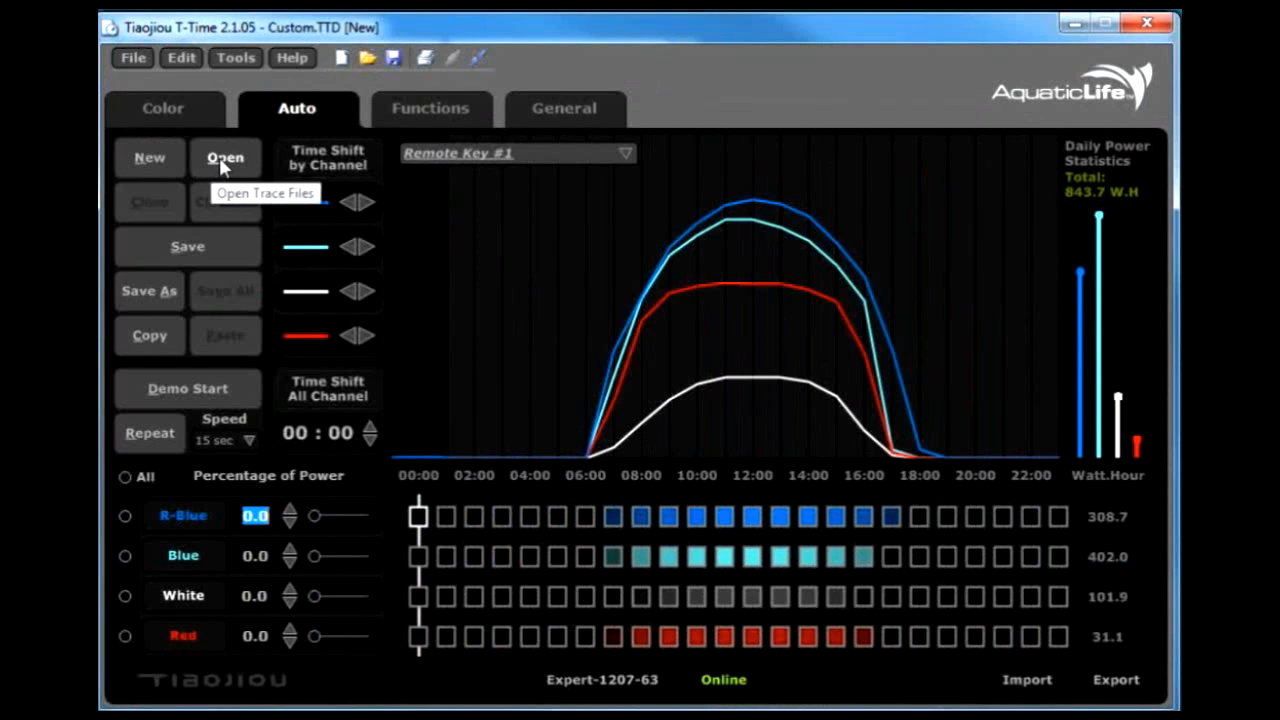
Load the 12ITTT1019 Tropic trace from Downloads into the Auto schedule
click(224, 156)
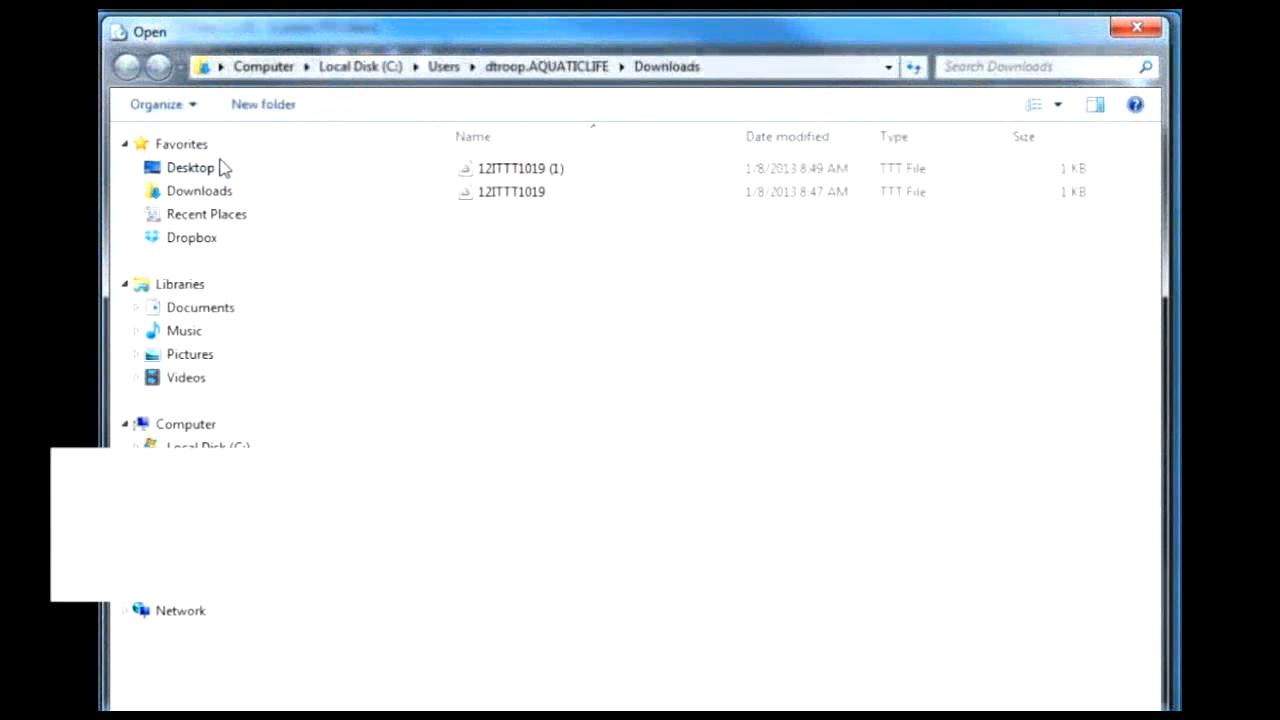
mouse_move(552, 180)
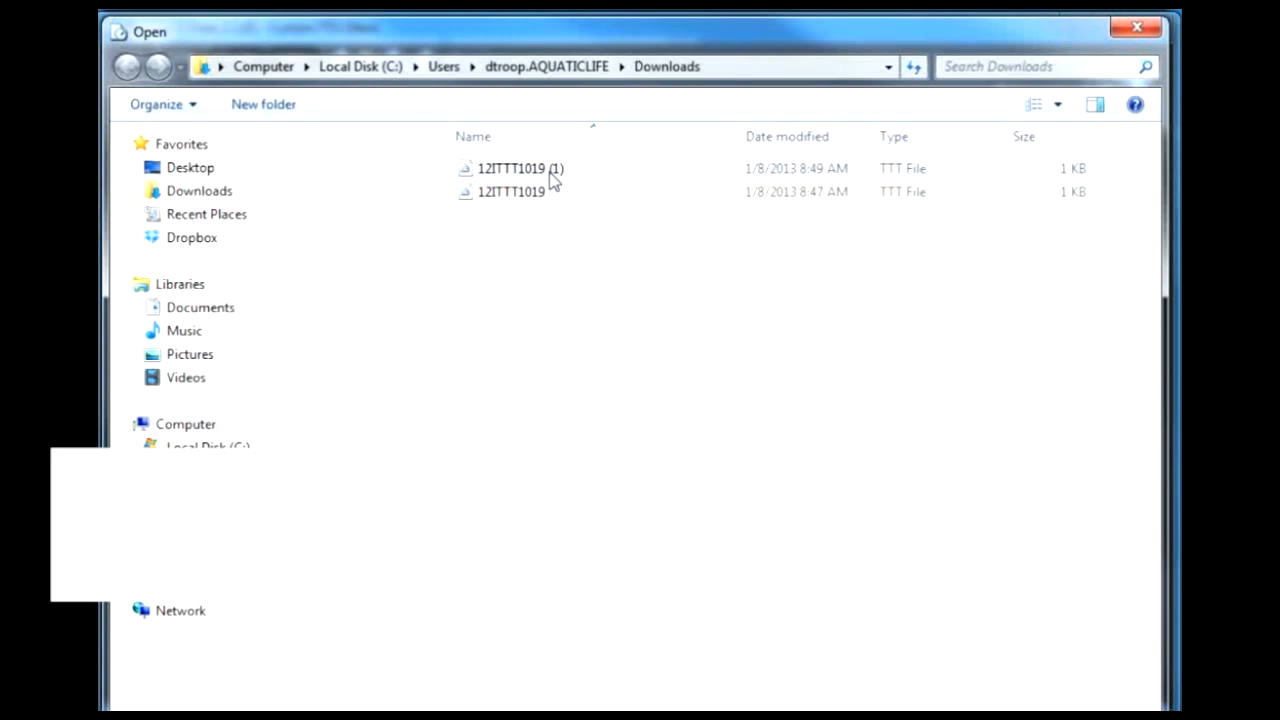
click(512, 192)
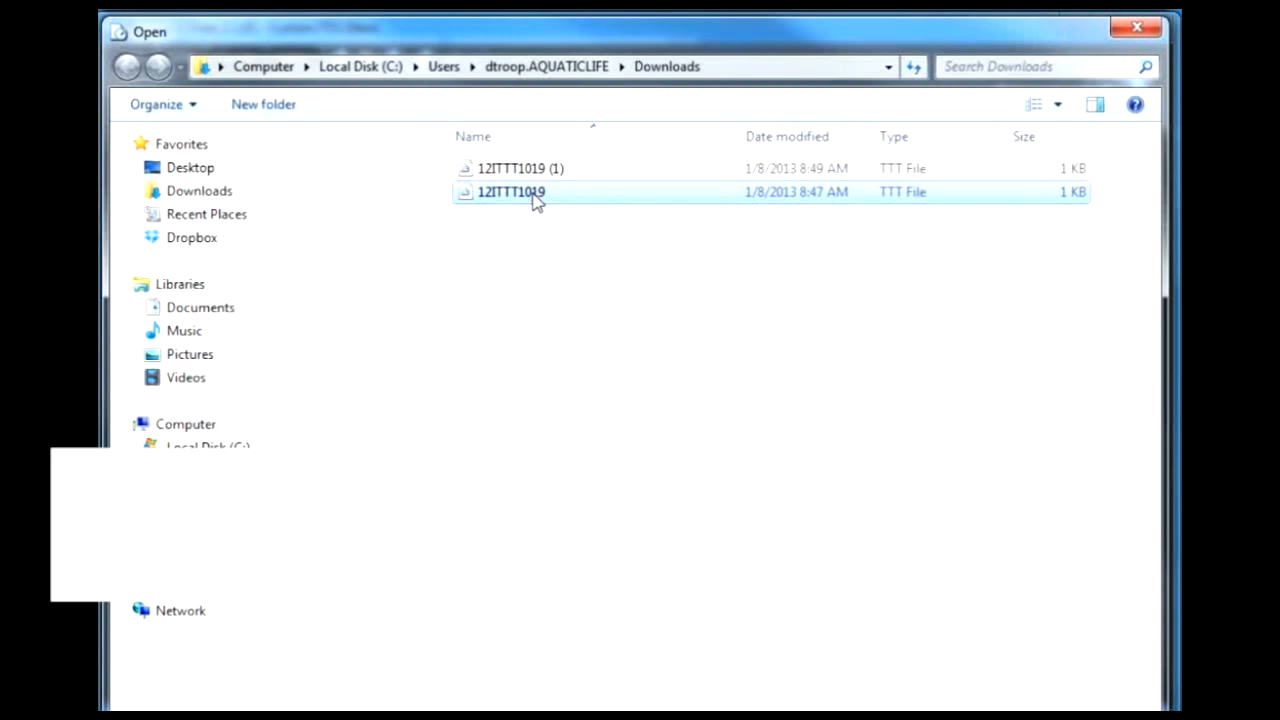
double_click(512, 192)
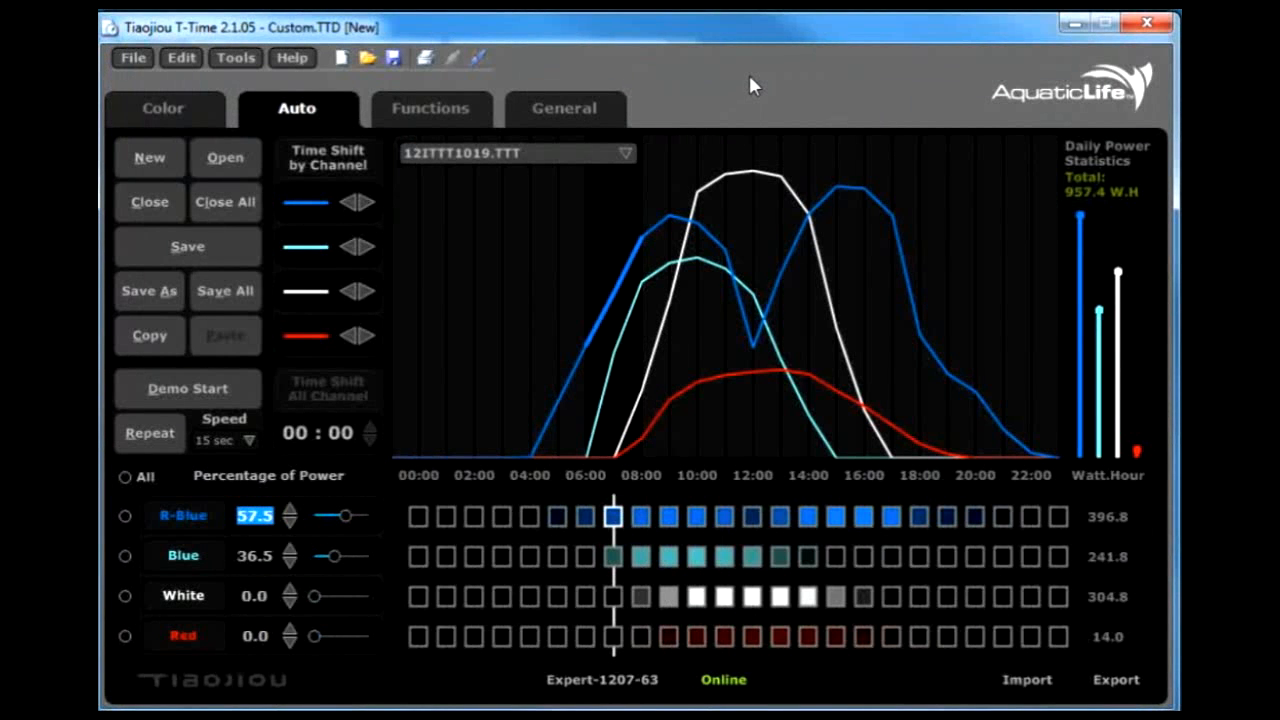
click(624, 152)
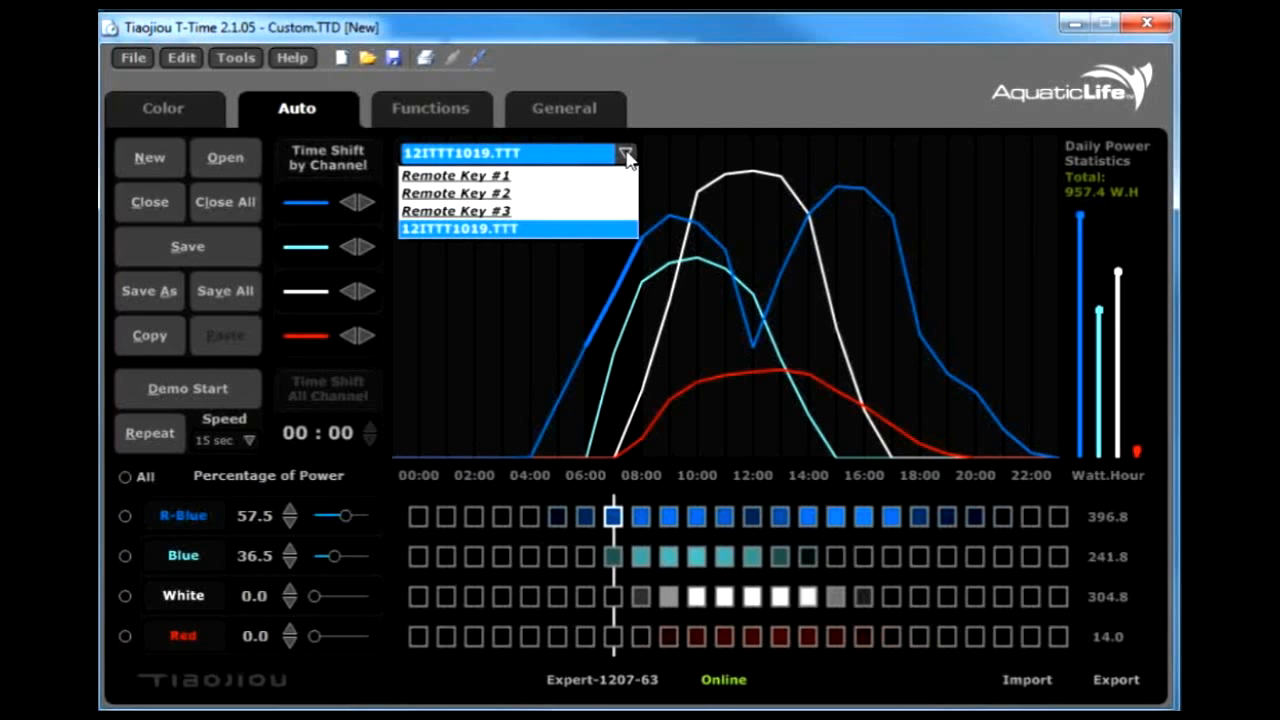
mouse_move(424, 240)
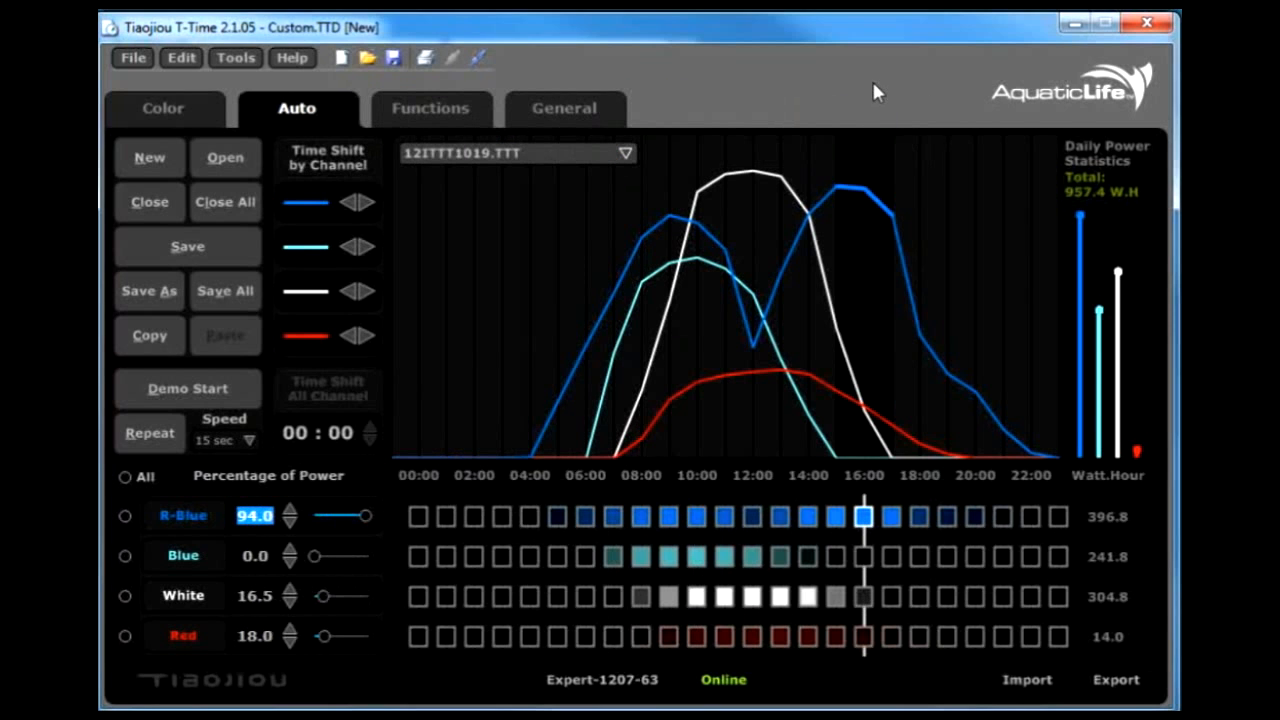
mouse_move(148, 336)
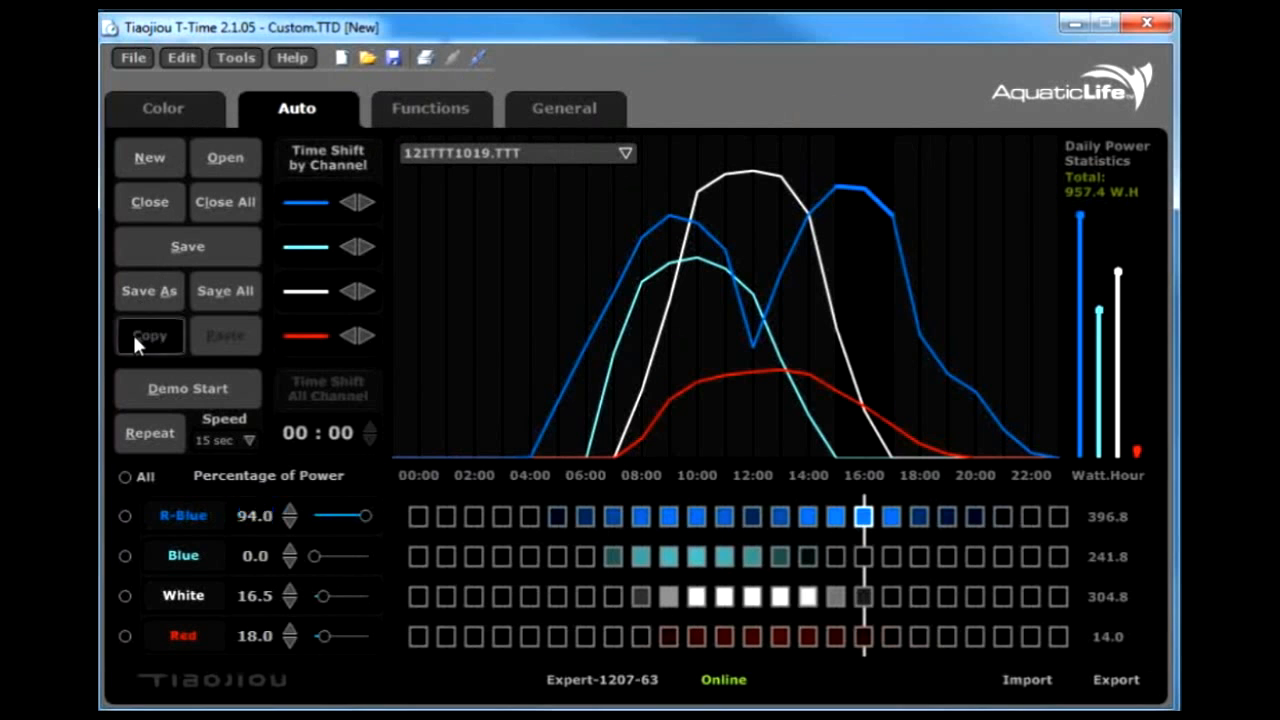
Copy the Tropic trace curves and paste them over Remote Key #1's schedule
click(624, 152)
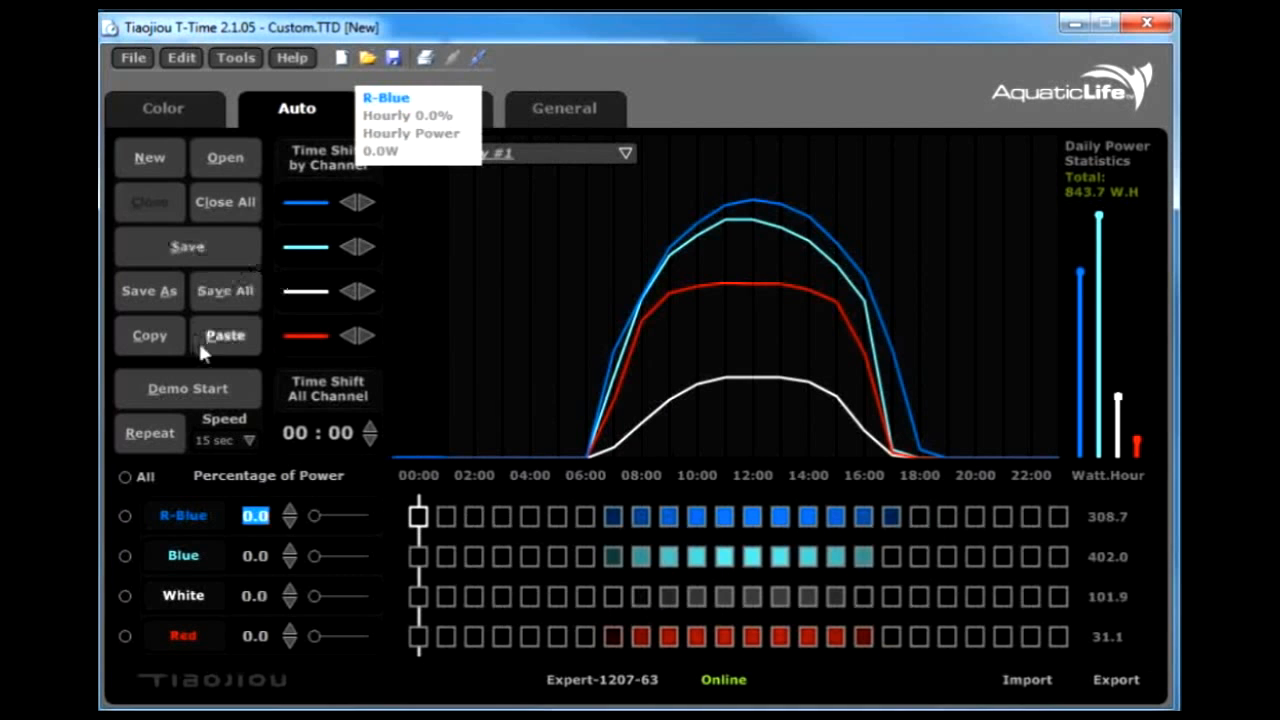
click(224, 336)
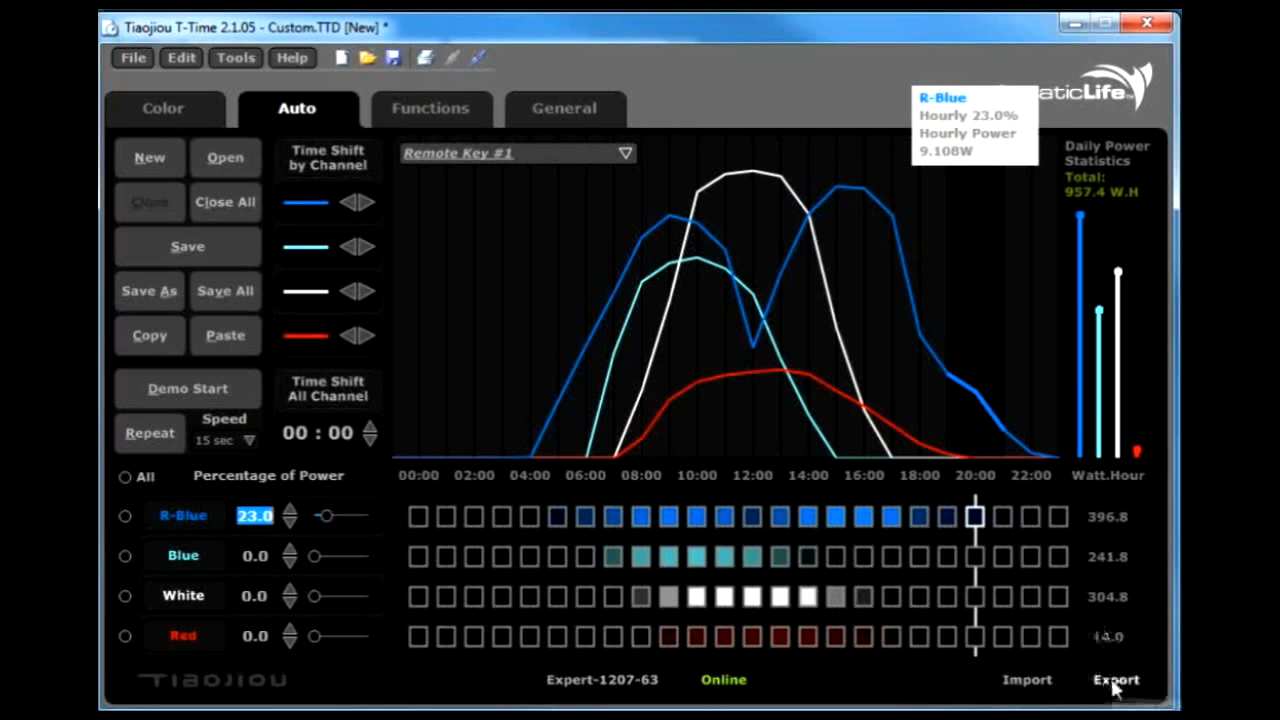
mouse_move(864, 688)
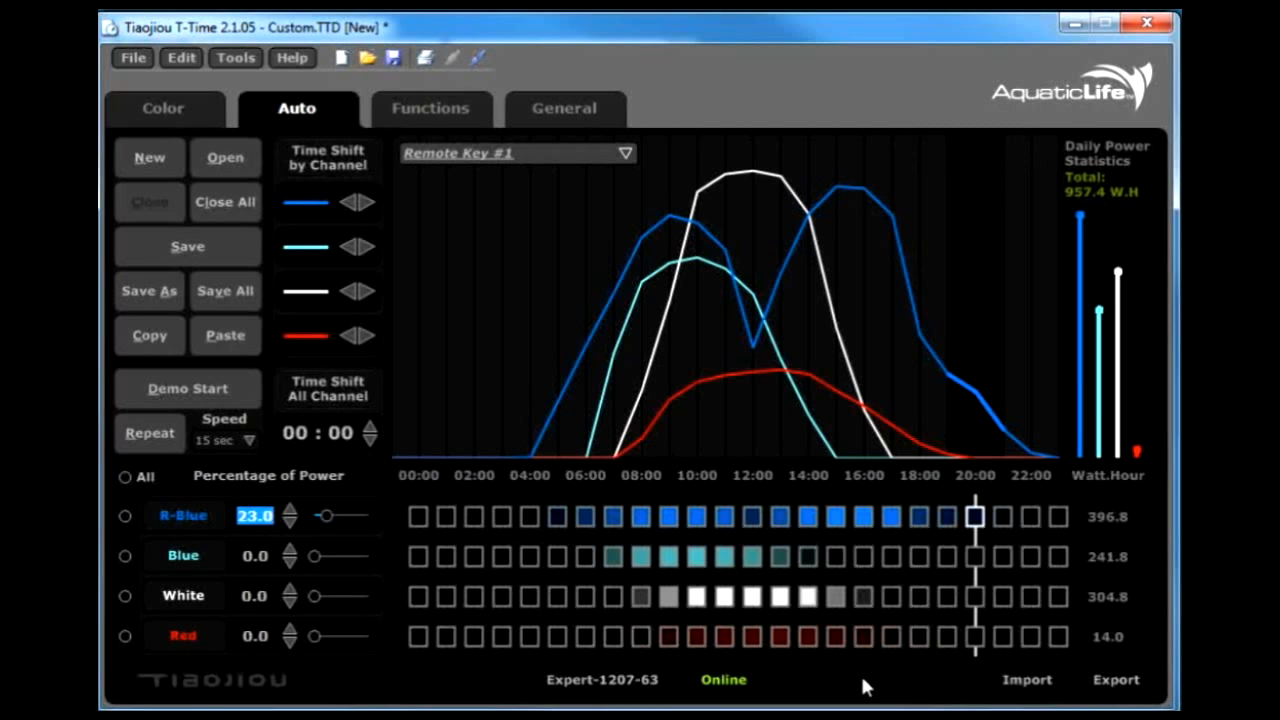
mouse_move(810, 564)
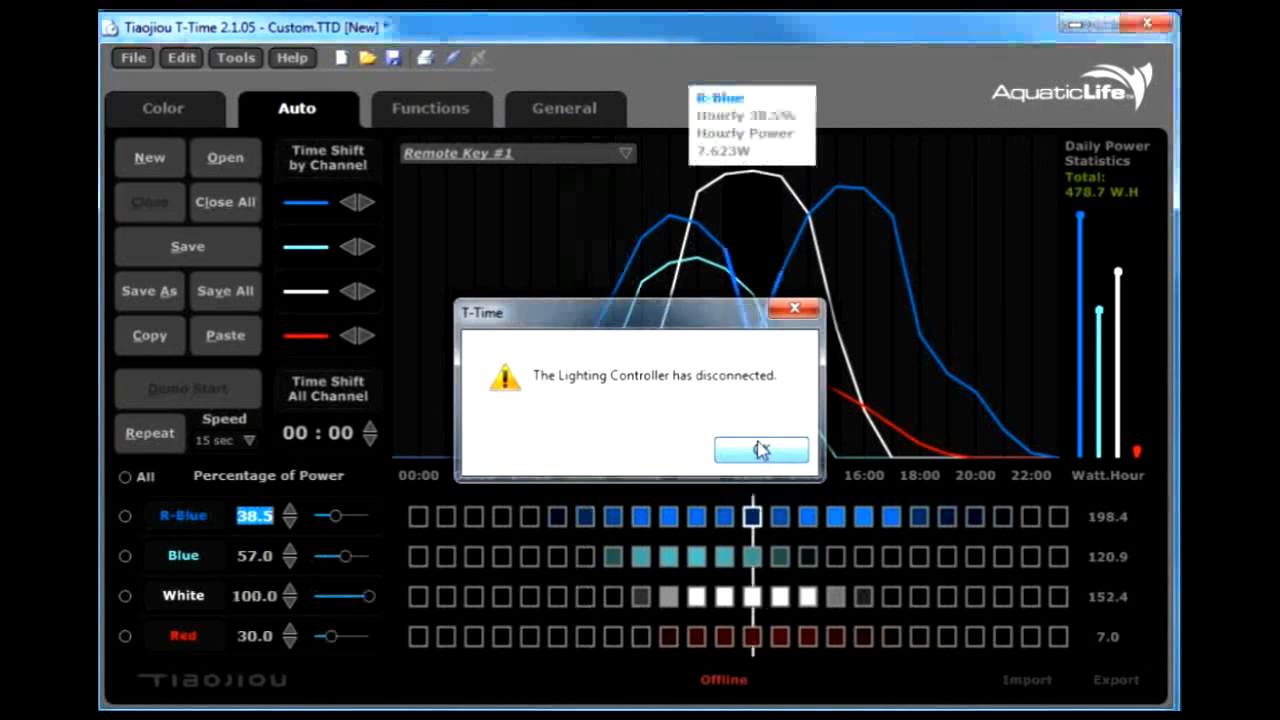
Acknowledge the 'Lighting Controller has disconnected' message after exporting Remote Key #1
click(760, 450)
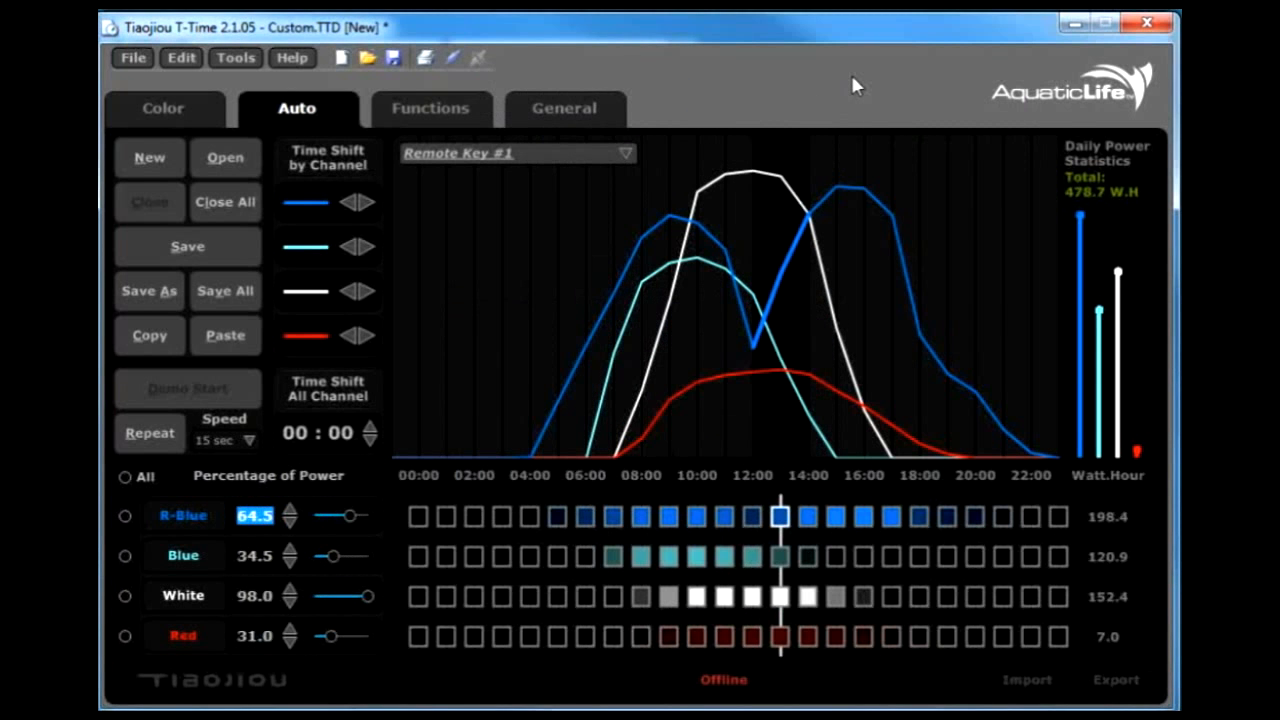